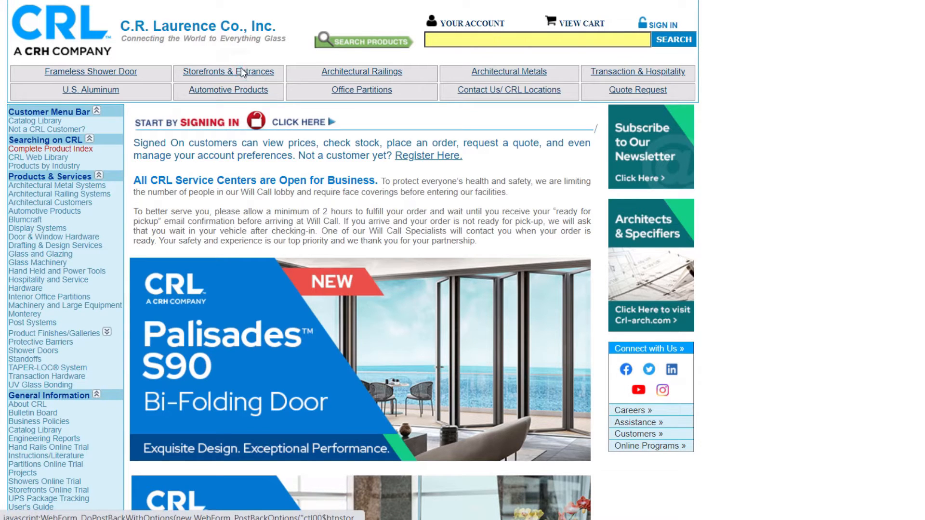
- Go to the Storefronts & Entrances section from the CRL home page's top navigation
{"action": "left_click", "coordinate": [228, 71]}
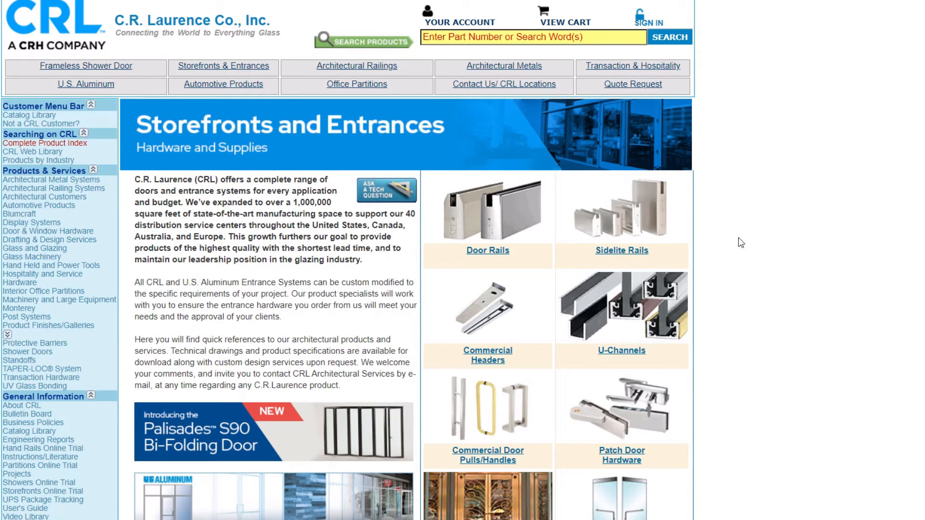
{"action": "mouse_move", "coordinate": [625, 274]}
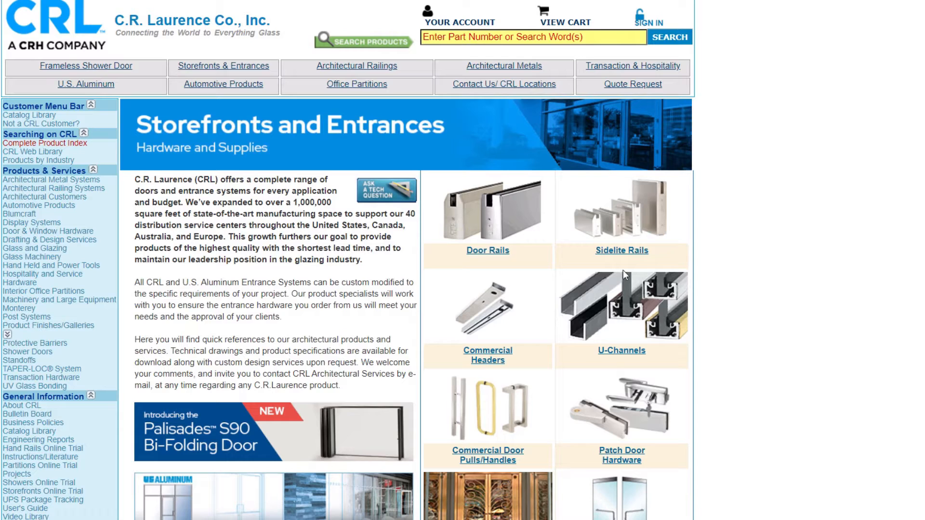
{"action": "mouse_move", "coordinate": [621, 251]}
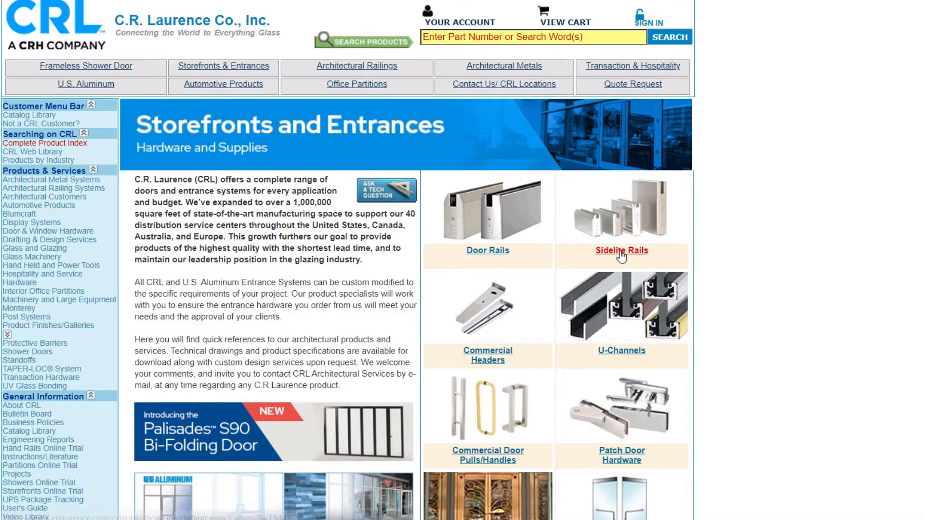
- Open Sidelite Rails and browse its grid of rail products and end caps
{"action": "left_click", "coordinate": [620, 250]}
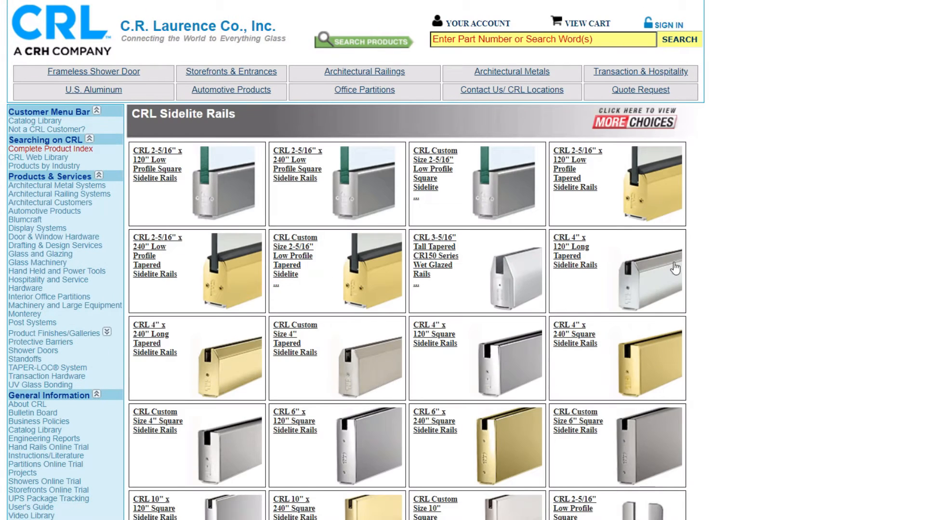
{"action": "scroll", "scroll_direction": "down", "scroll_amount": 3}
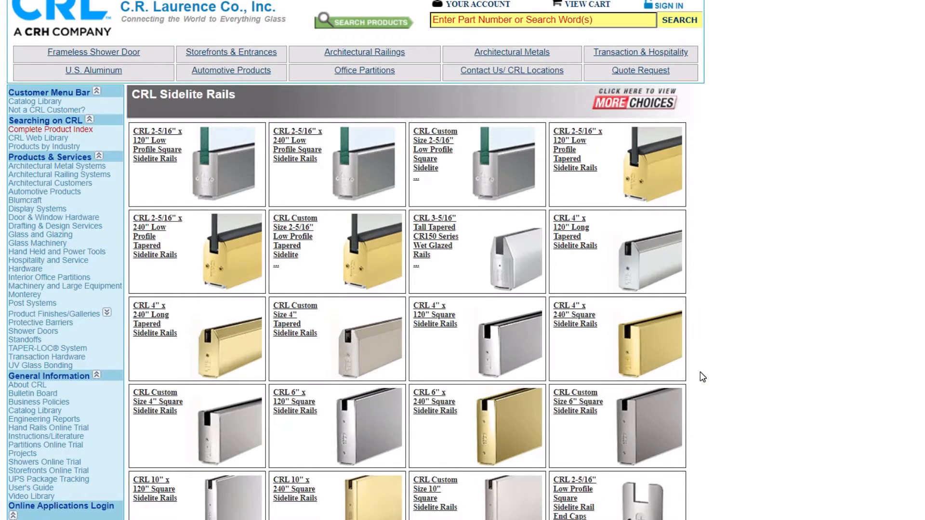
{"action": "scroll", "scroll_direction": "down", "scroll_amount": 3}
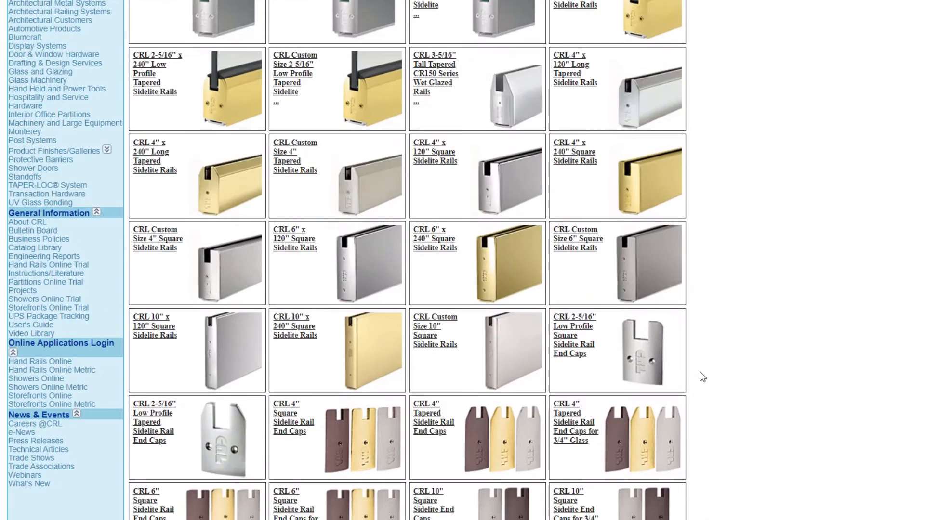
{"action": "scroll", "scroll_direction": "up", "scroll_amount": 3}
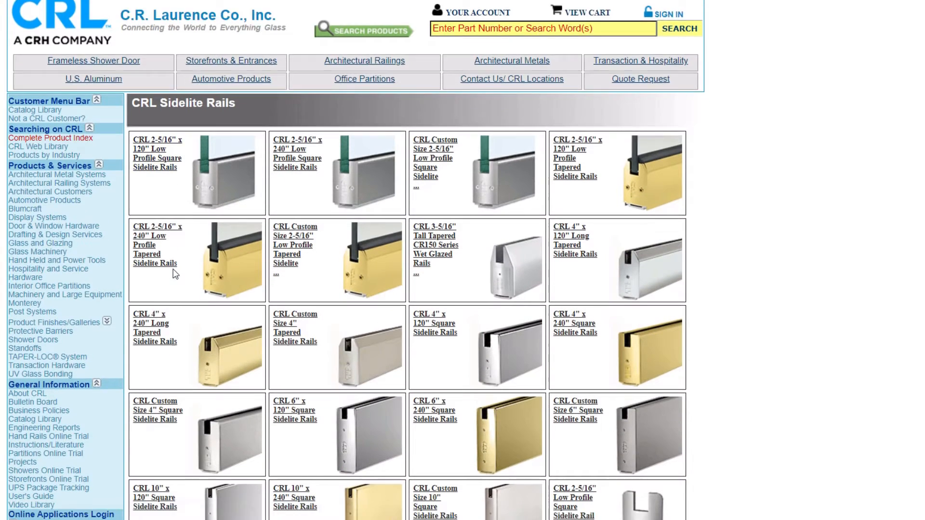
{"action": "scroll", "scroll_direction": "down", "scroll_amount": 3}
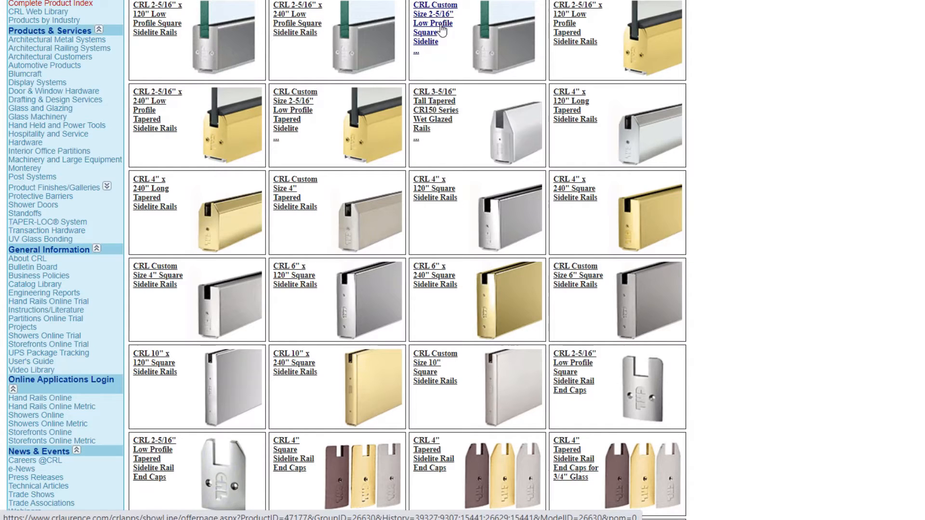
{"action": "mouse_move", "coordinate": [422, 51]}
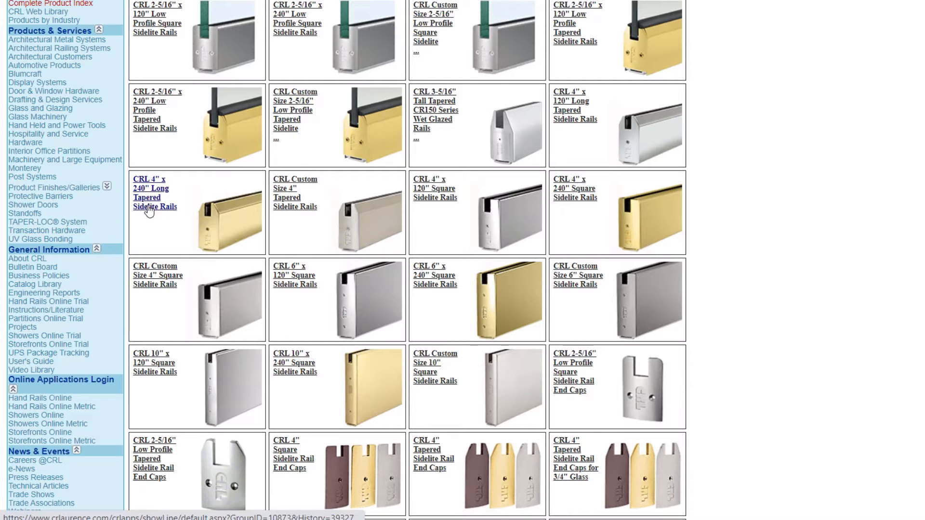
- Open the CRL 4" x 240" Long Tapered Sidelite Rails product page
{"action": "left_click", "coordinate": [155, 197]}
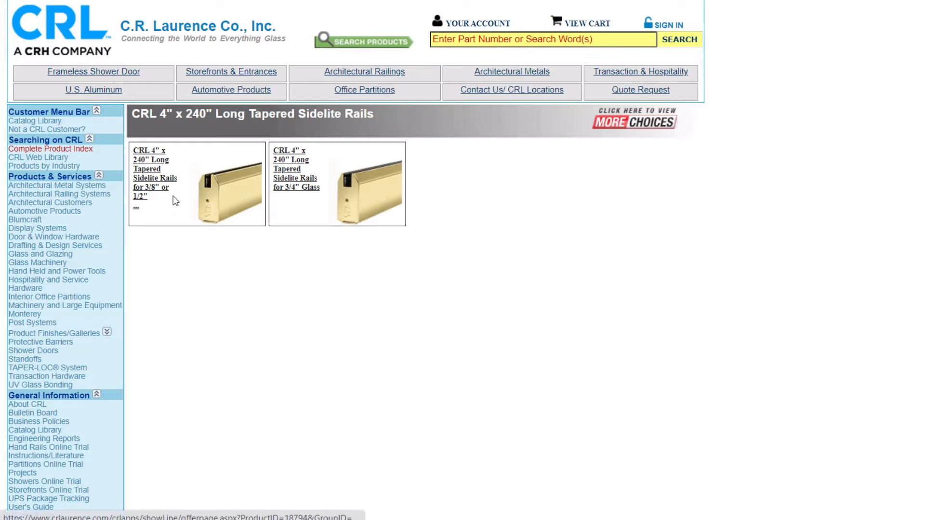
{"action": "mouse_move", "coordinate": [150, 208]}
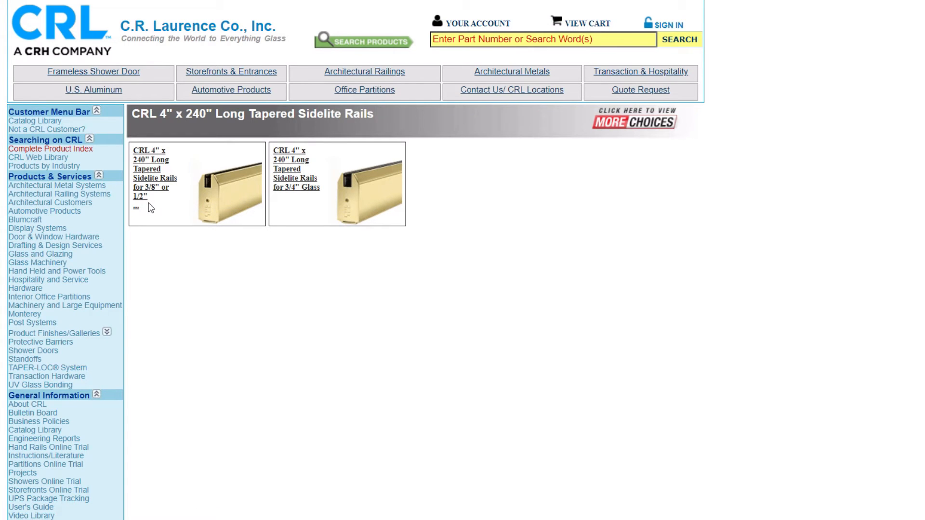
{"action": "mouse_move", "coordinate": [152, 198]}
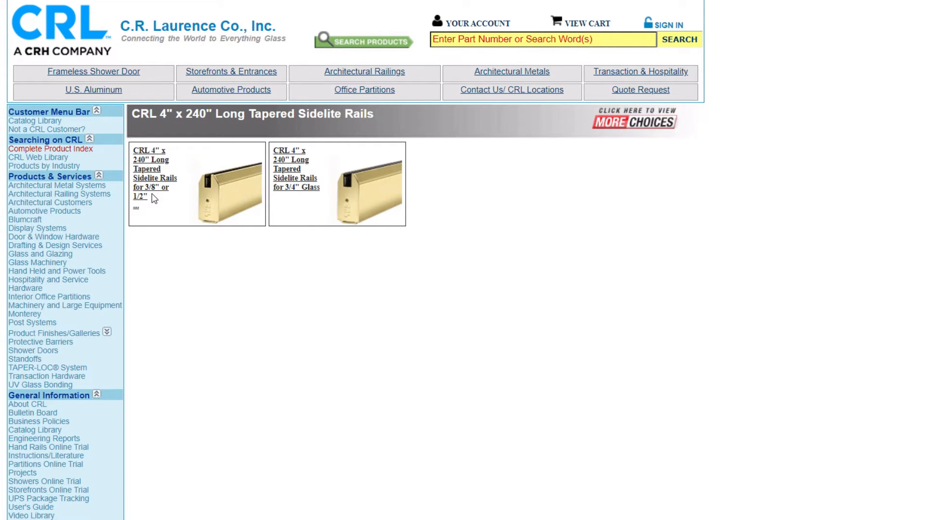
{"action": "mouse_move", "coordinate": [172, 224]}
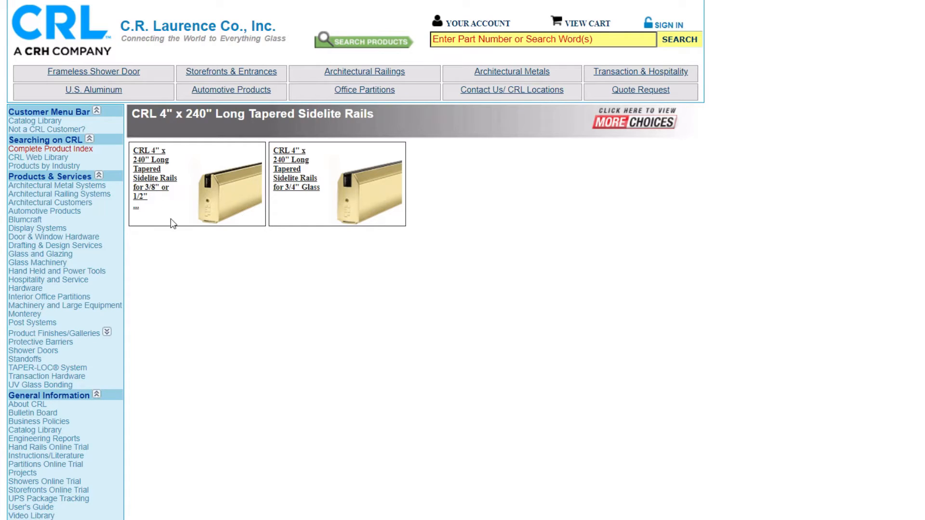
{"action": "mouse_move", "coordinate": [181, 245]}
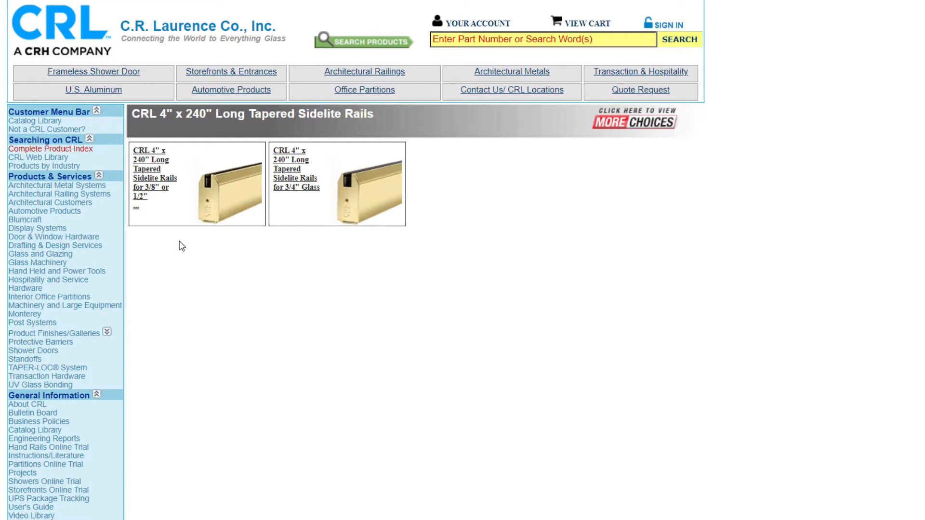
{"action": "mouse_move", "coordinate": [295, 204]}
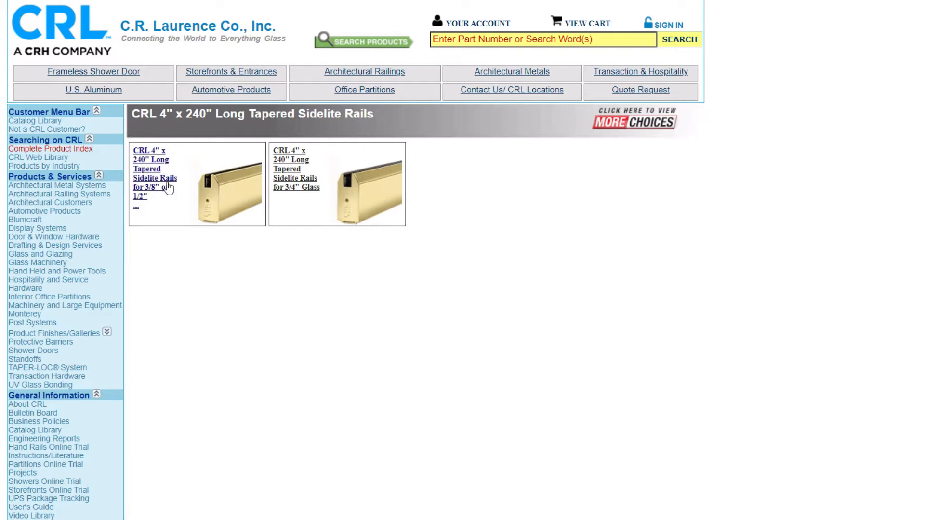
- Open the 3/8" or 1/2" glass version, select catalog number SR4TDU3812240, and read its details
{"action": "left_click", "coordinate": [155, 178]}
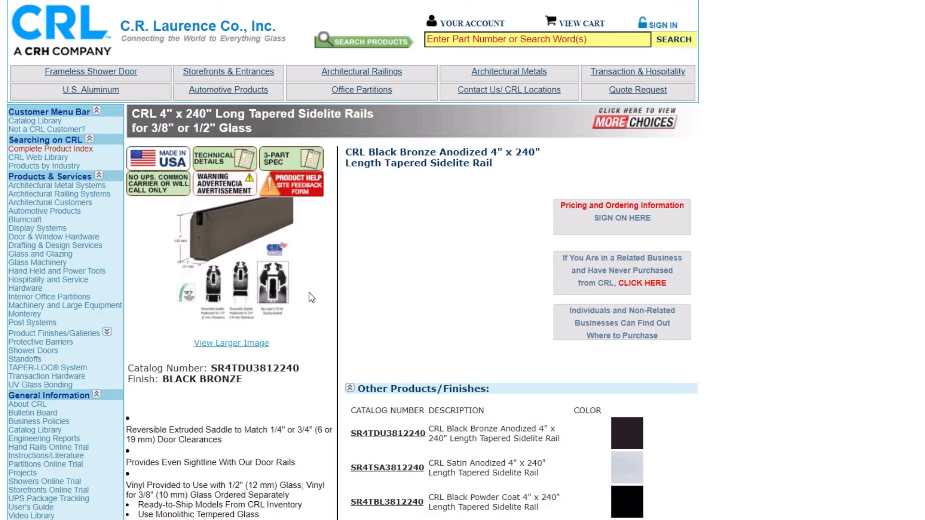
{"action": "double_click", "coordinate": [256, 368]}
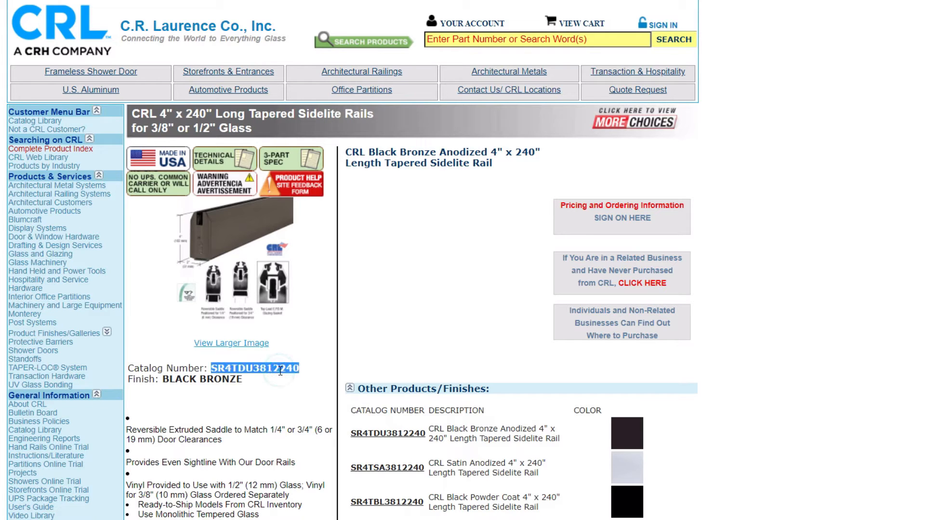
{"action": "scroll", "scroll_direction": "down", "scroll_amount": 3}
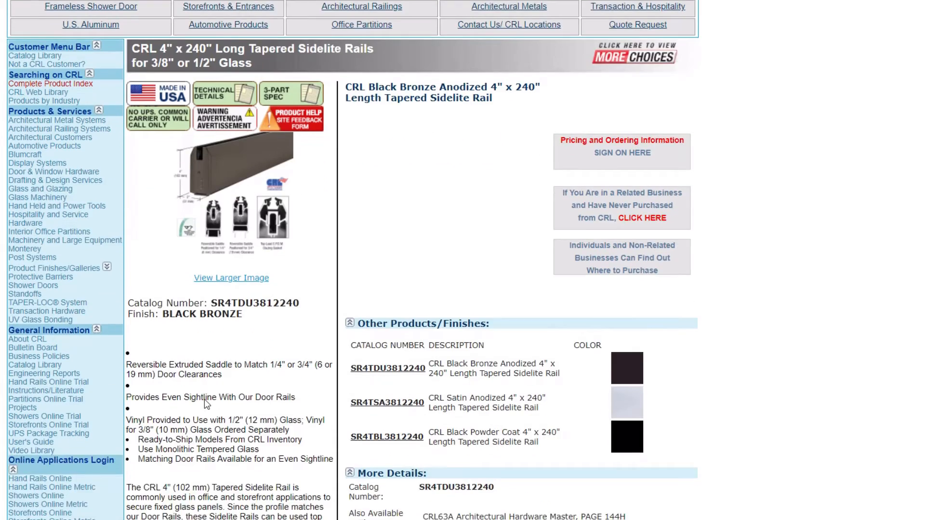
{"action": "scroll", "scroll_direction": "down", "scroll_amount": 3}
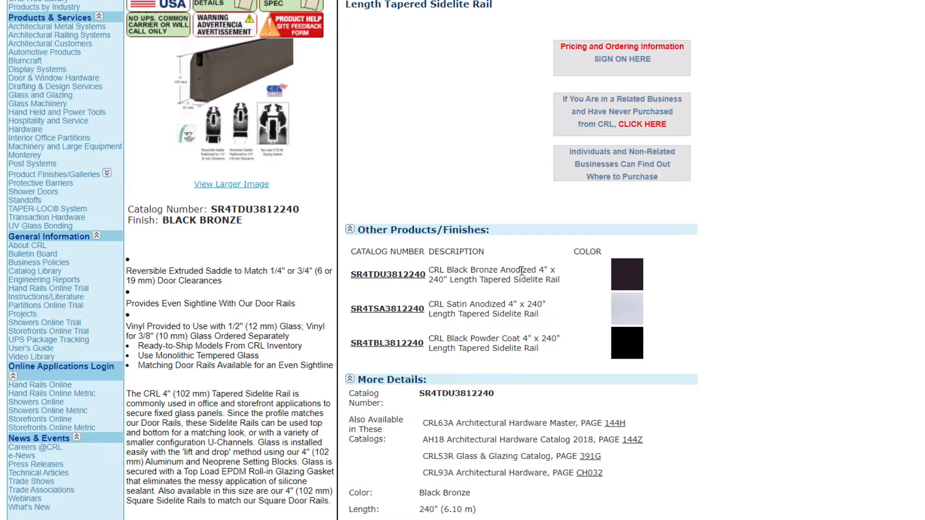
{"action": "mouse_move", "coordinate": [513, 358]}
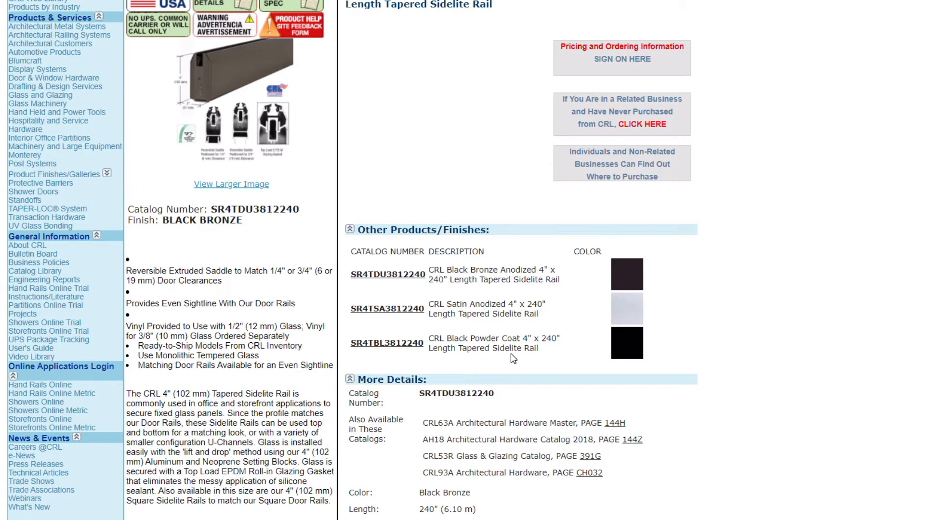
{"action": "scroll", "scroll_direction": "down", "scroll_amount": 3}
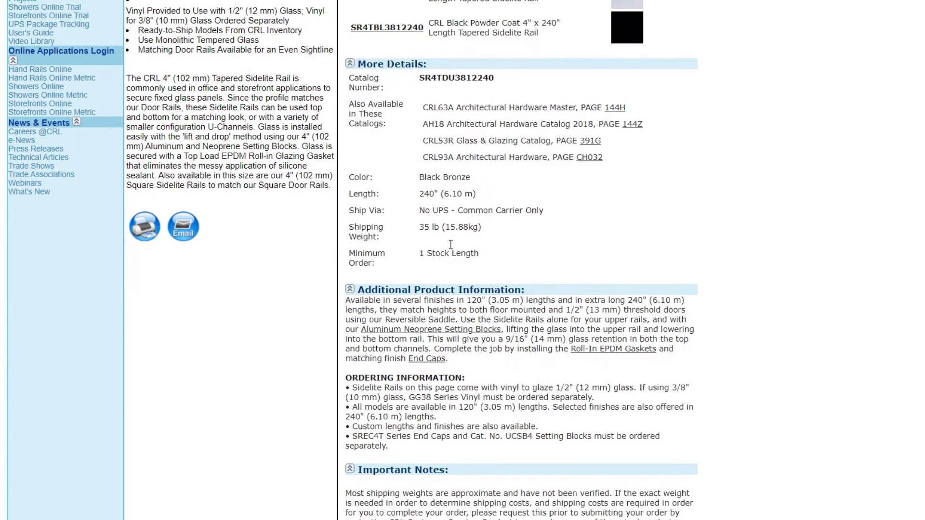
{"action": "mouse_move", "coordinate": [458, 247]}
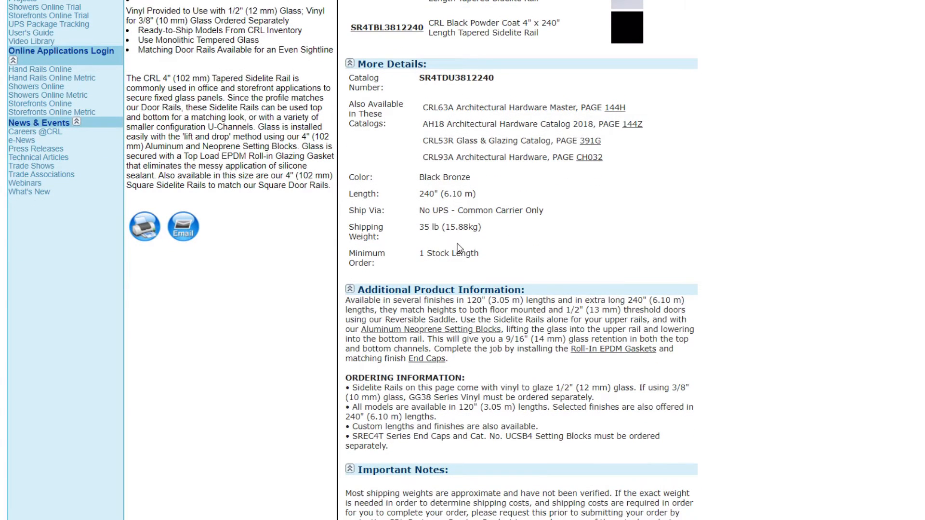
{"action": "mouse_move", "coordinate": [214, 92]}
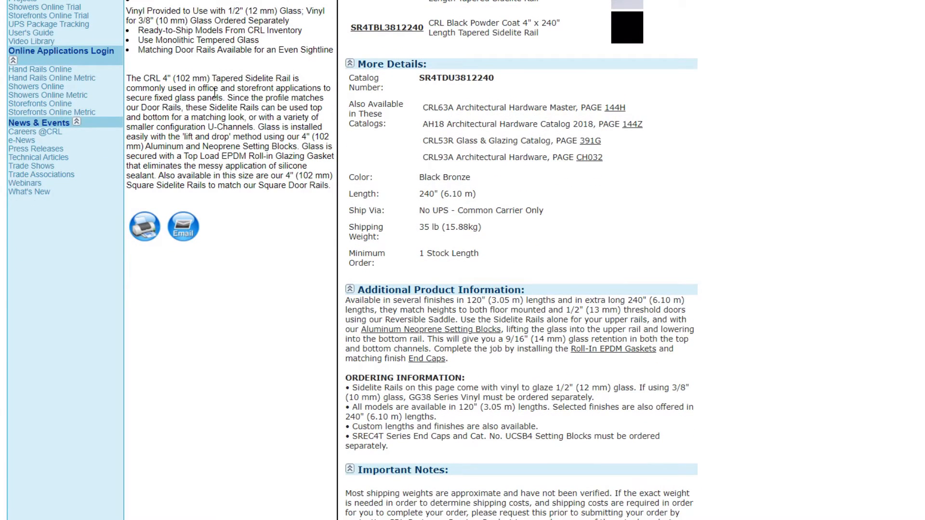
{"action": "mouse_move", "coordinate": [410, 237]}
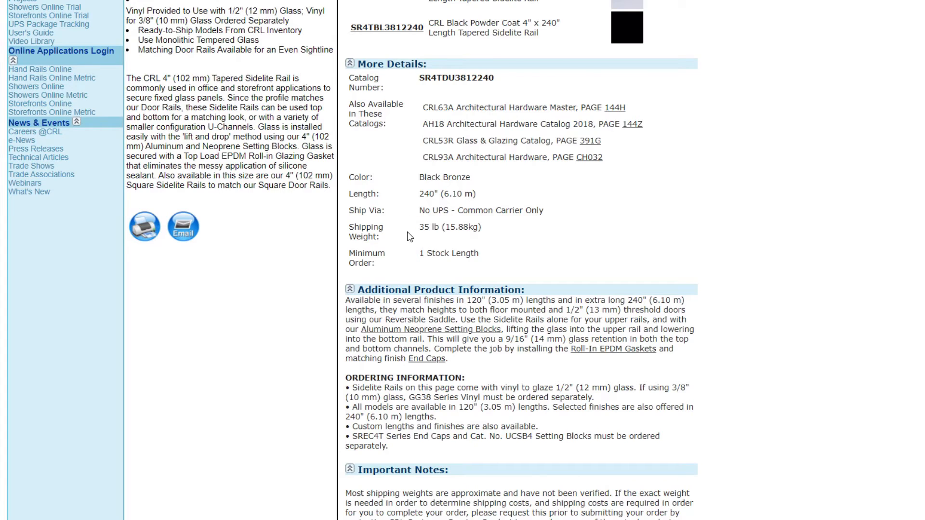
{"action": "scroll", "scroll_direction": "down", "scroll_amount": 3}
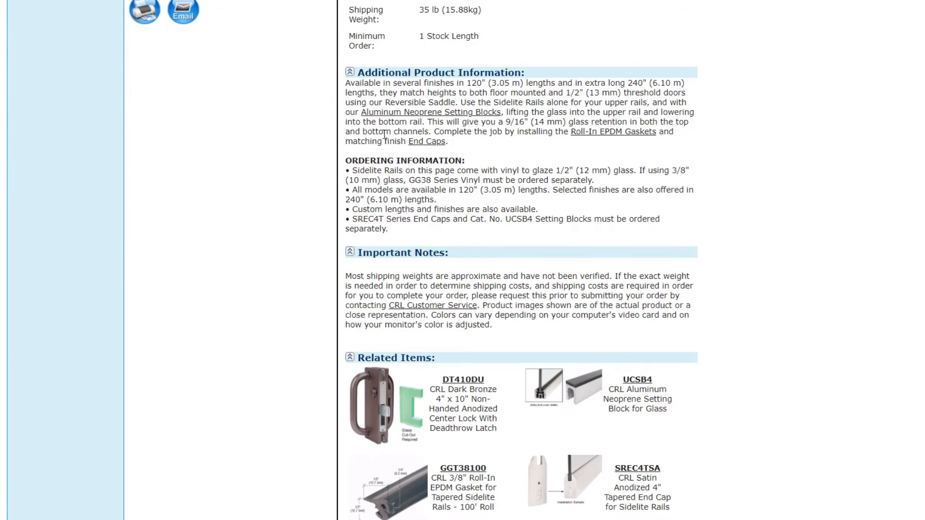
{"action": "scroll", "scroll_direction": "down", "scroll_amount": 3}
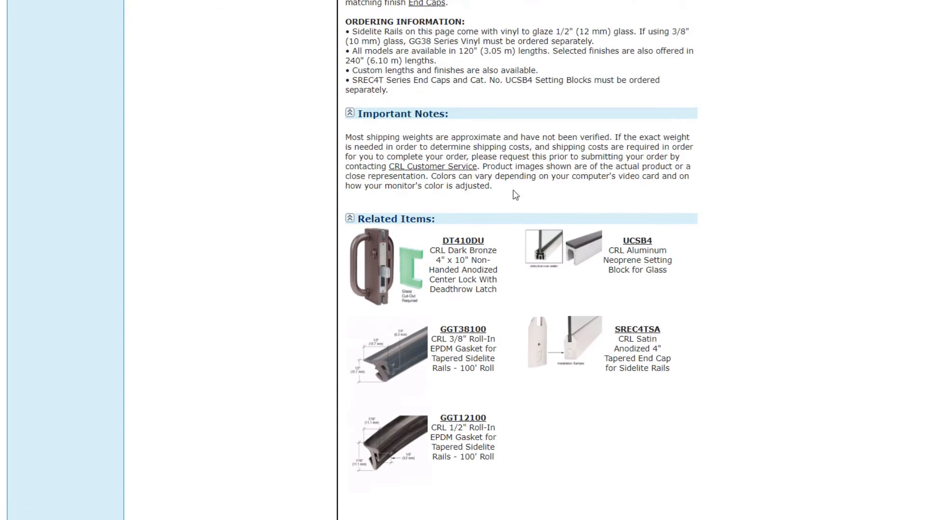
{"action": "mouse_move", "coordinate": [482, 197]}
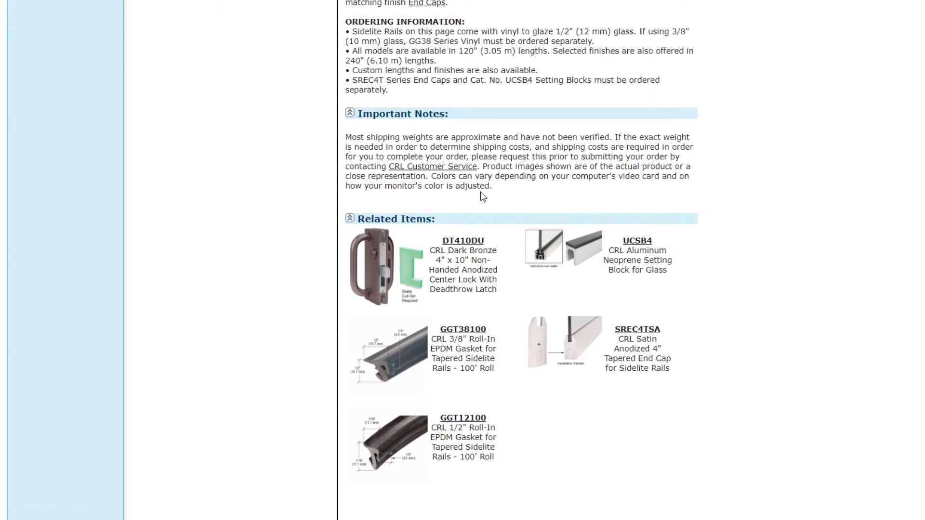
{"action": "mouse_move", "coordinate": [376, 199]}
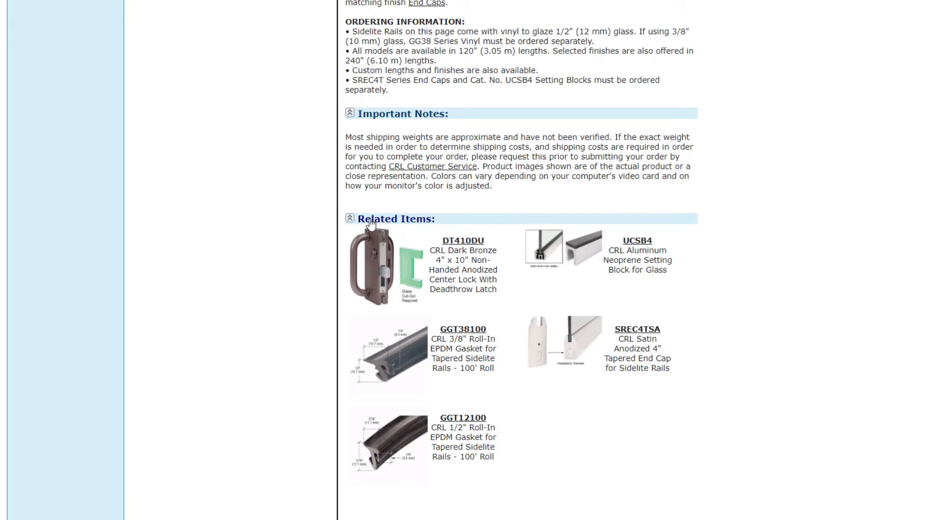
{"action": "mouse_move", "coordinate": [558, 282]}
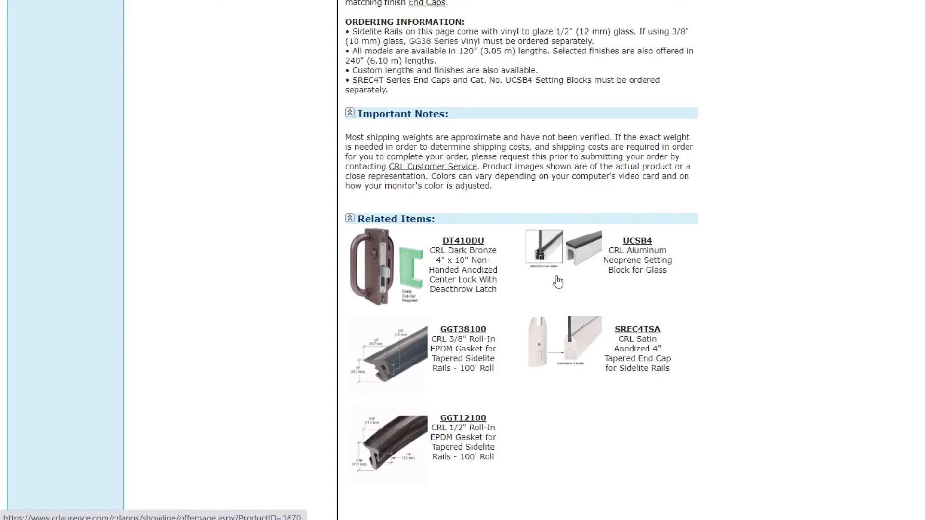
{"action": "mouse_move", "coordinate": [523, 289]}
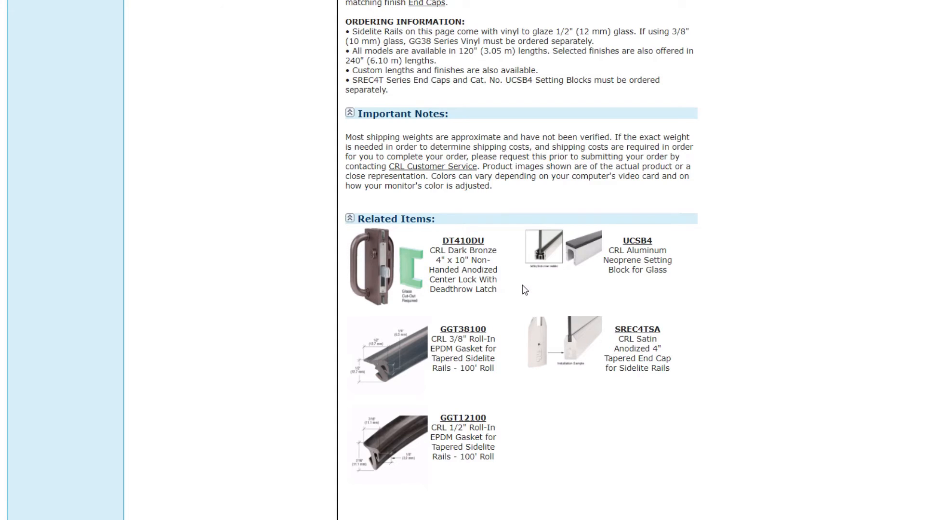
{"action": "scroll", "scroll_direction": "up", "scroll_amount": 3}
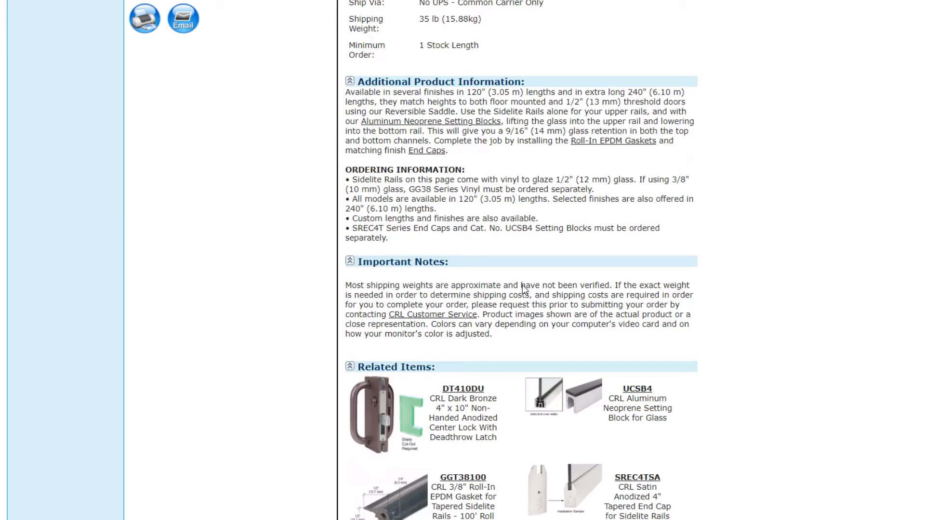
{"action": "scroll", "scroll_direction": "up", "scroll_amount": 3}
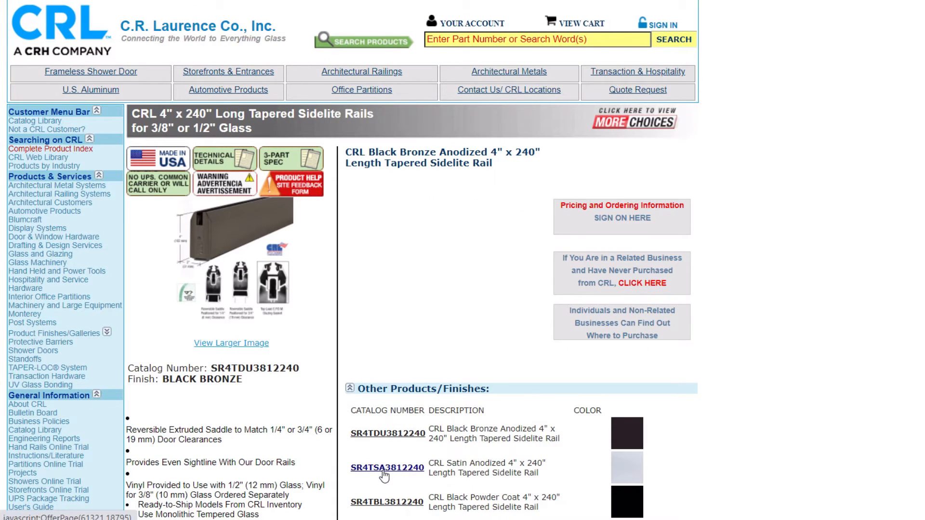
- Switch to Satin Anodized rail SR4TSA3812240 and open its technical details page
{"action": "left_click", "coordinate": [387, 467]}
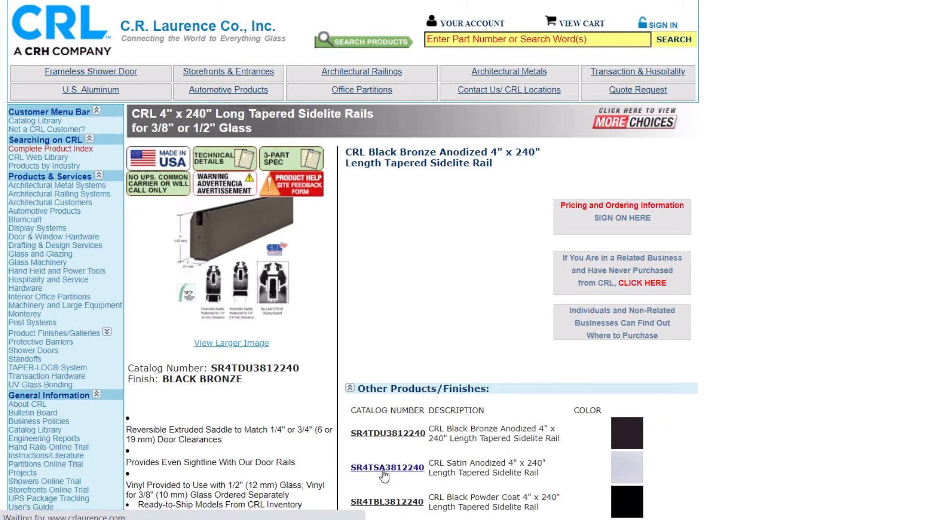
{"action": "left_click", "coordinate": [387, 467]}
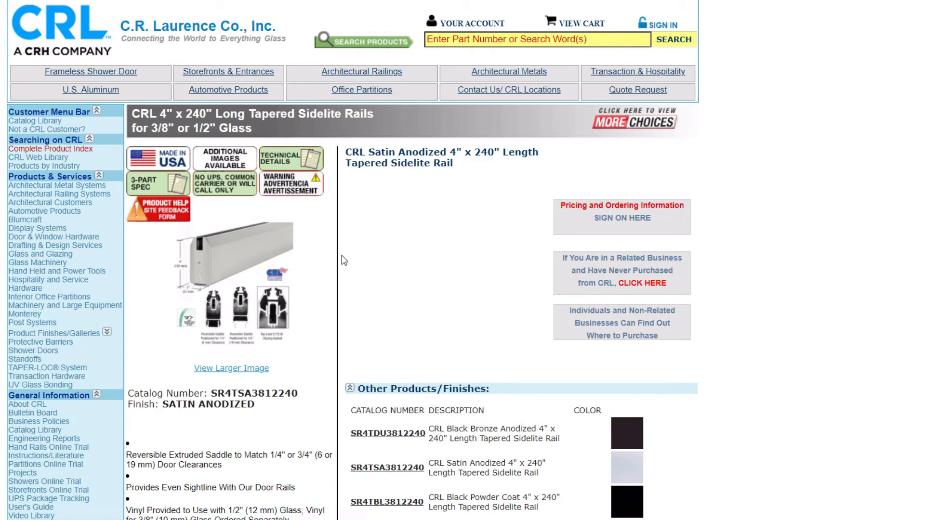
{"action": "mouse_move", "coordinate": [293, 278]}
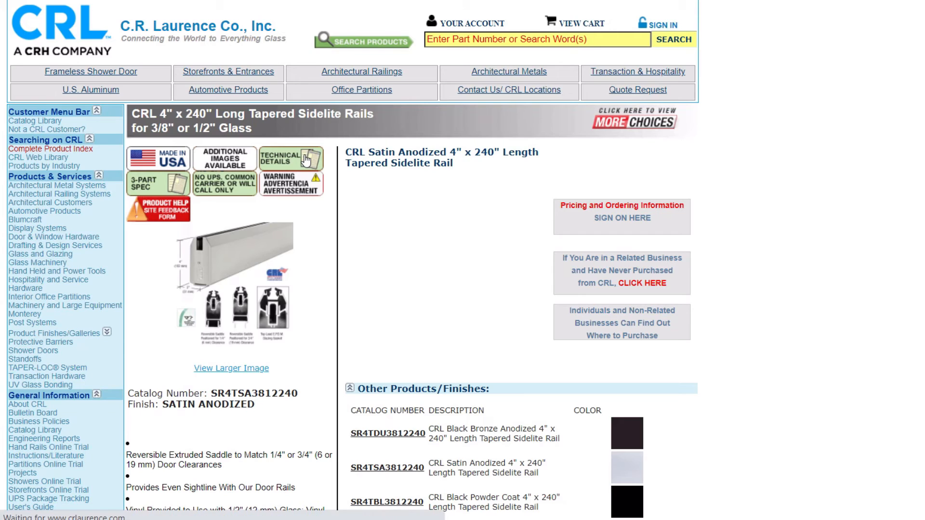
{"action": "left_click", "coordinate": [289, 158]}
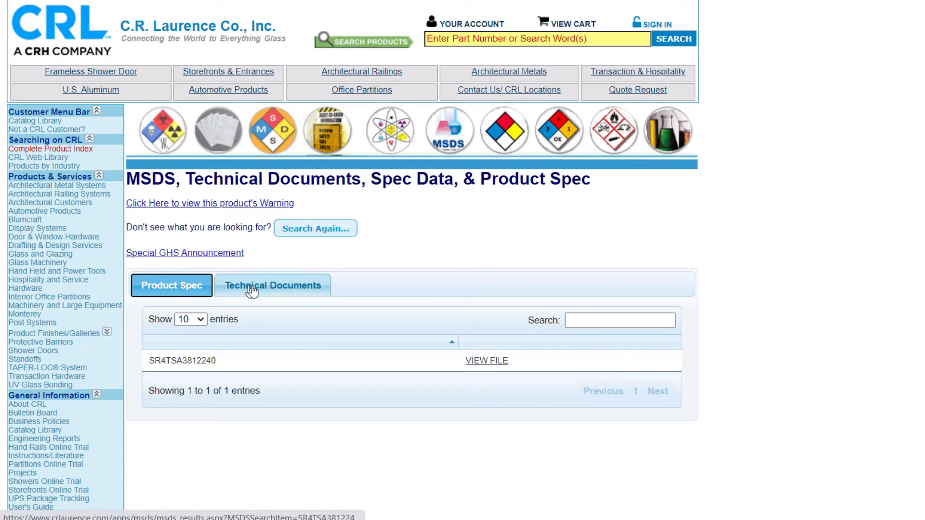
- Scroll through the satin rail's seven technical documents, then return to Storefronts & Entrances
{"action": "left_click", "coordinate": [272, 286]}
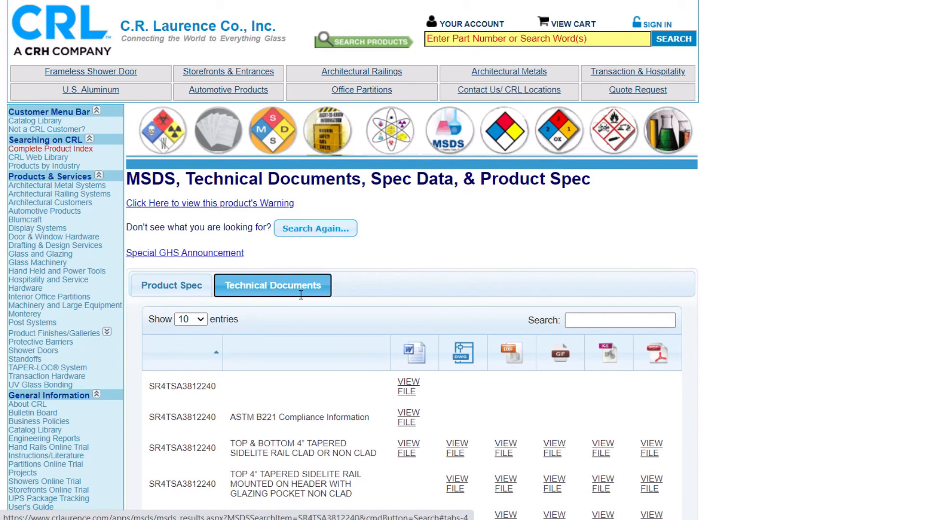
{"action": "scroll", "scroll_direction": "down", "scroll_amount": 3}
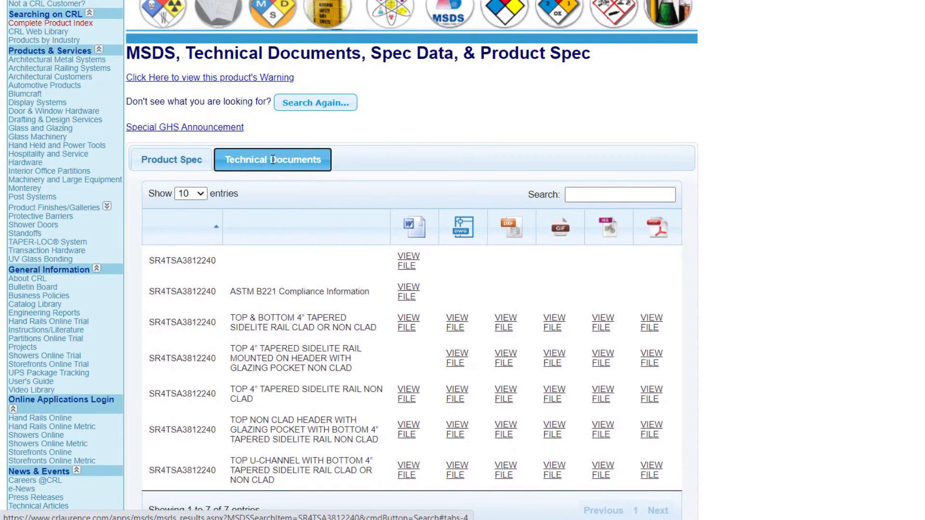
{"action": "scroll", "scroll_direction": "down", "scroll_amount": 3}
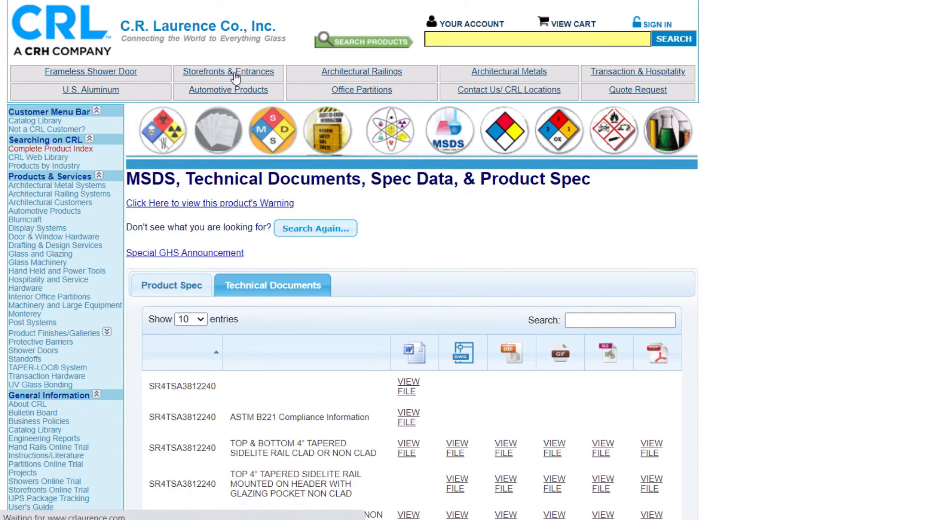
{"action": "left_click", "coordinate": [228, 71]}
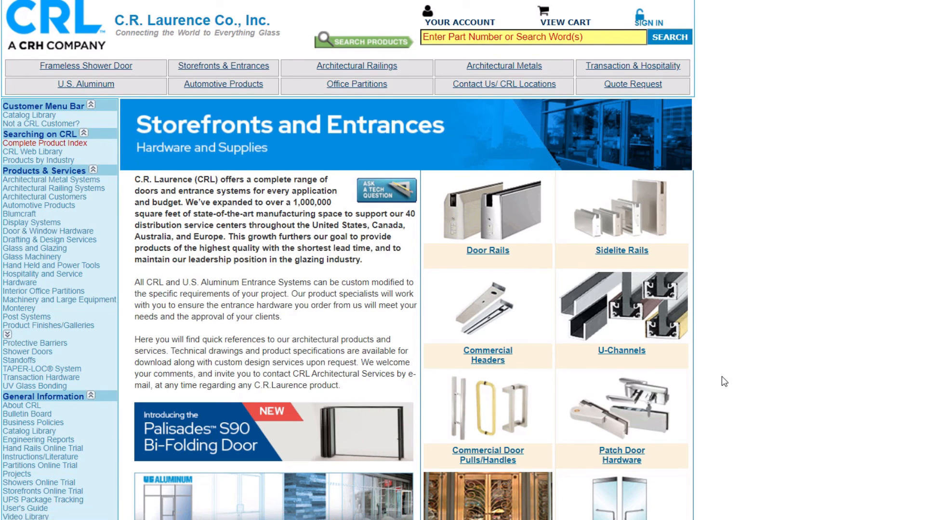